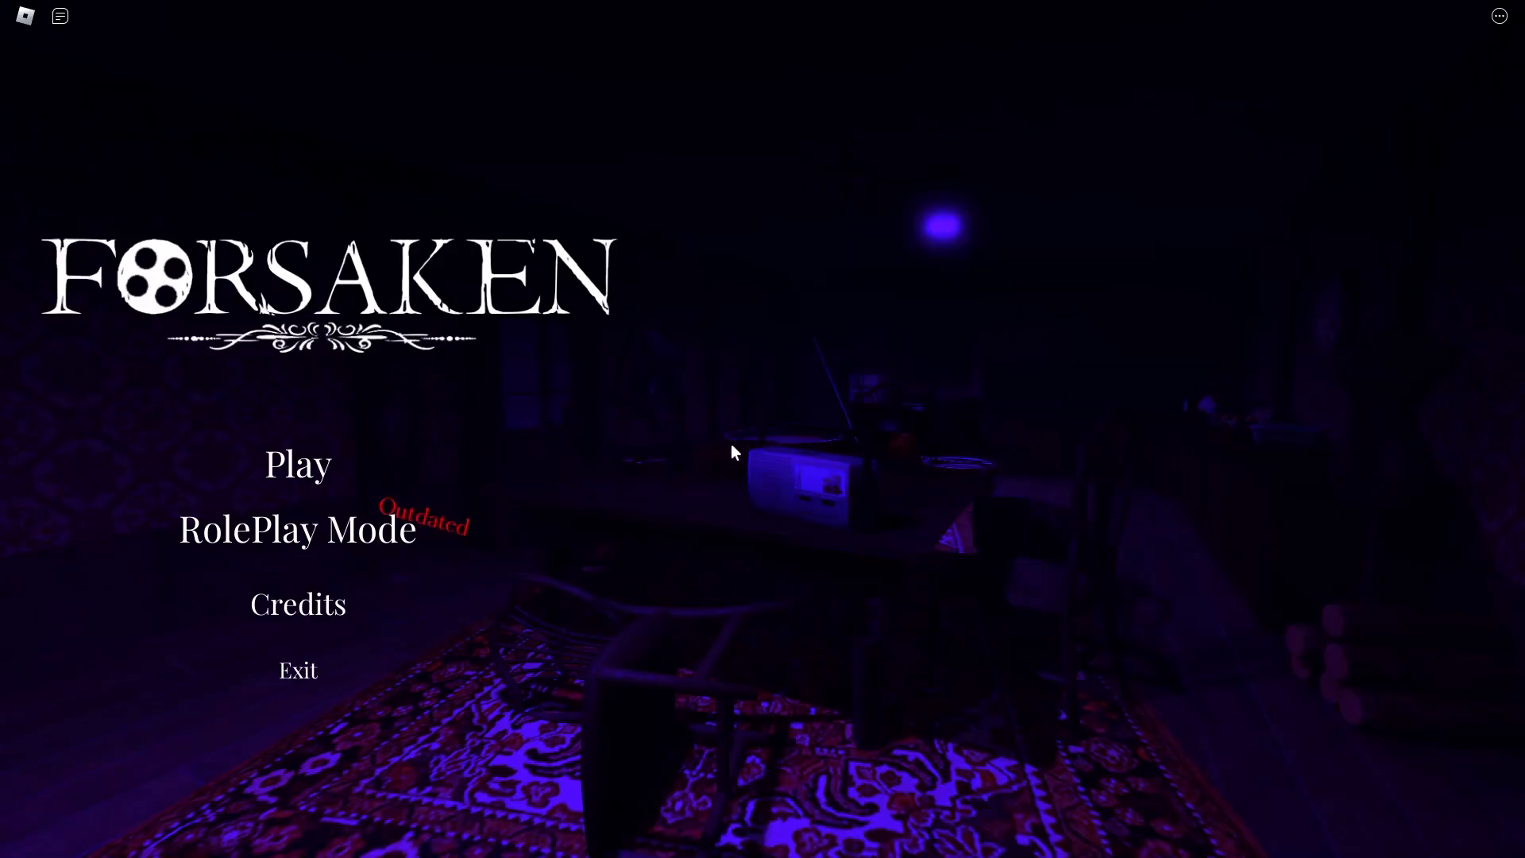
mouse_move(712, 404)
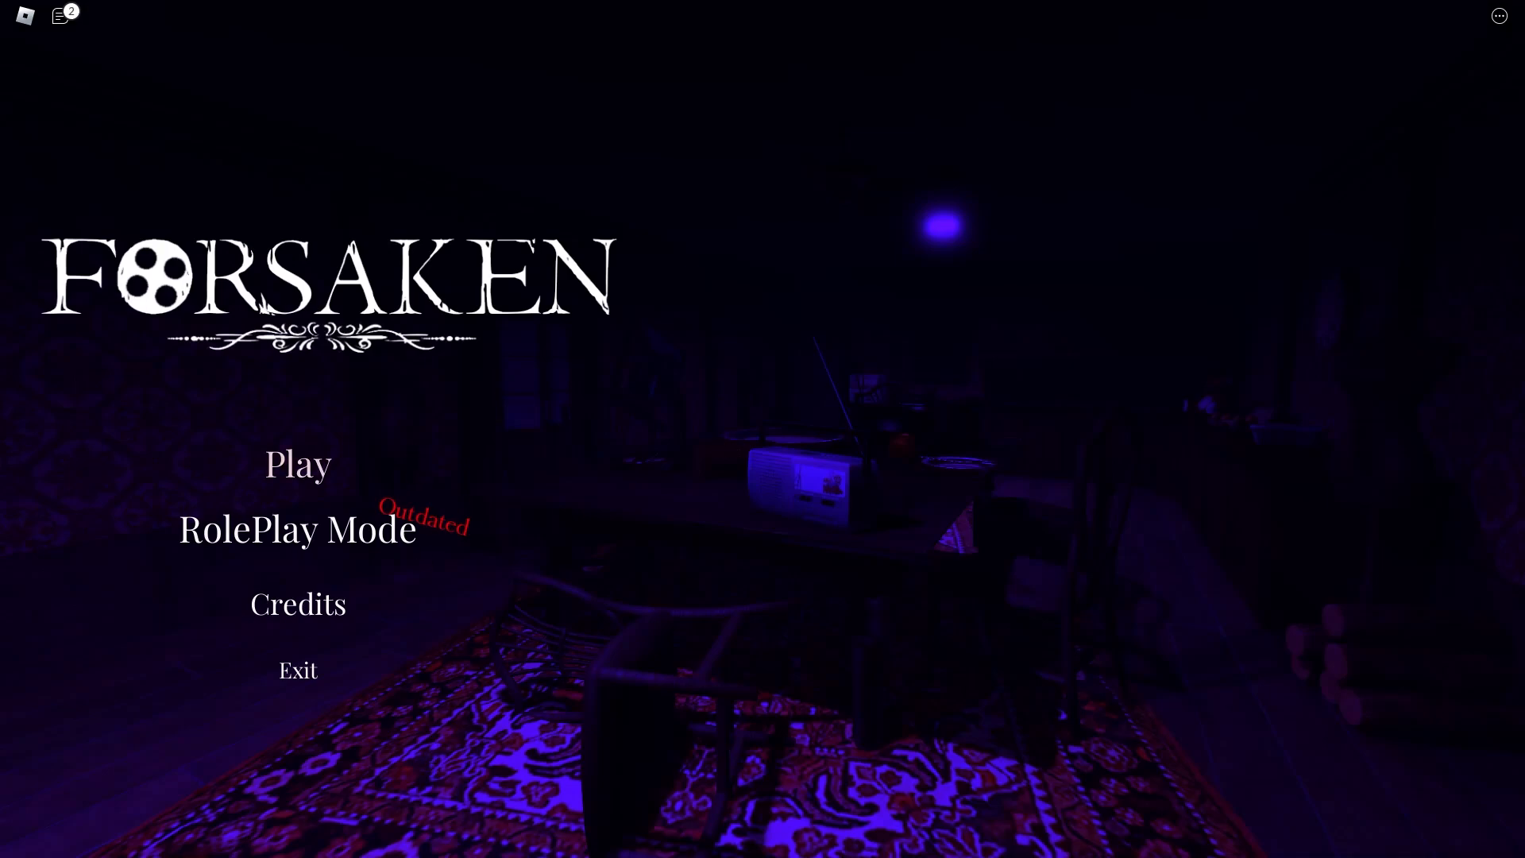
- Start Forsaken from the title menu and walk through the mansion to the Living Room door
click(297, 463)
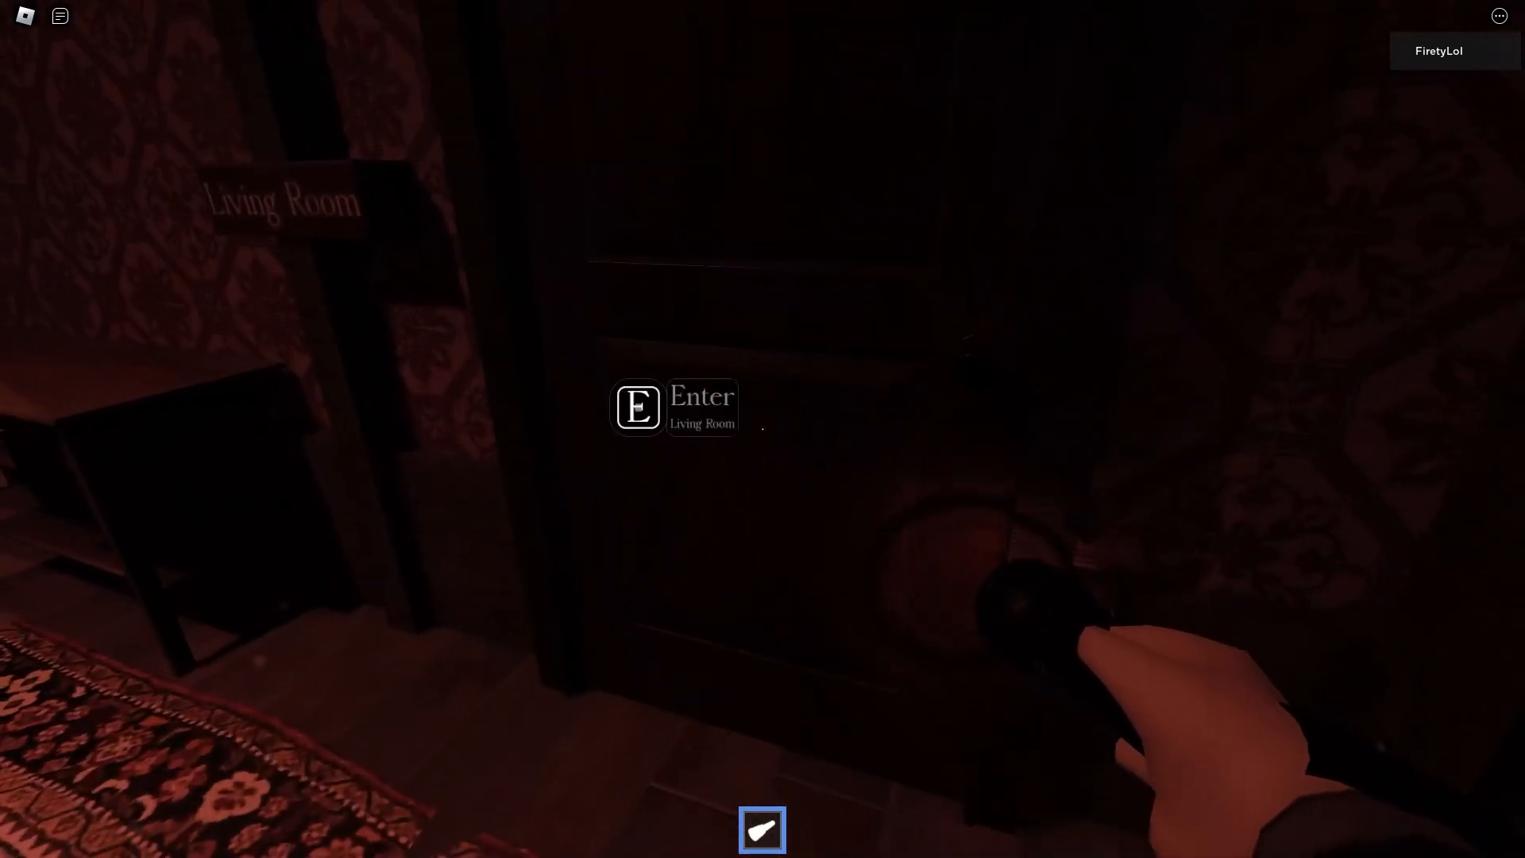
- Enter the Living Room and approach the round patterned wall object showing 'Interact ???'
key(e)
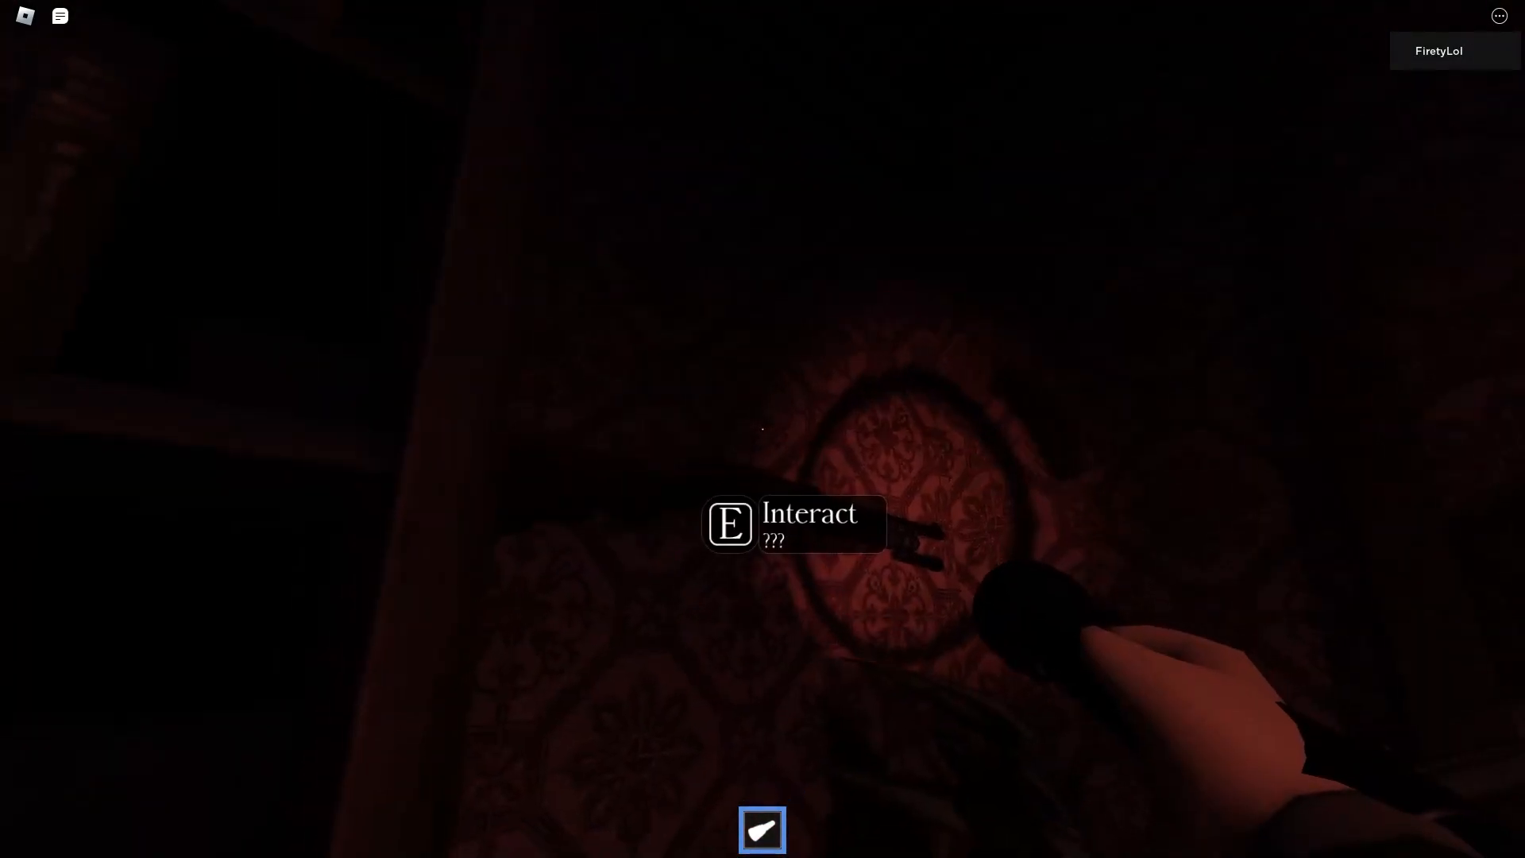
- Interact with the wall object, pass into the Hallway, and open the Basement door
key(e)
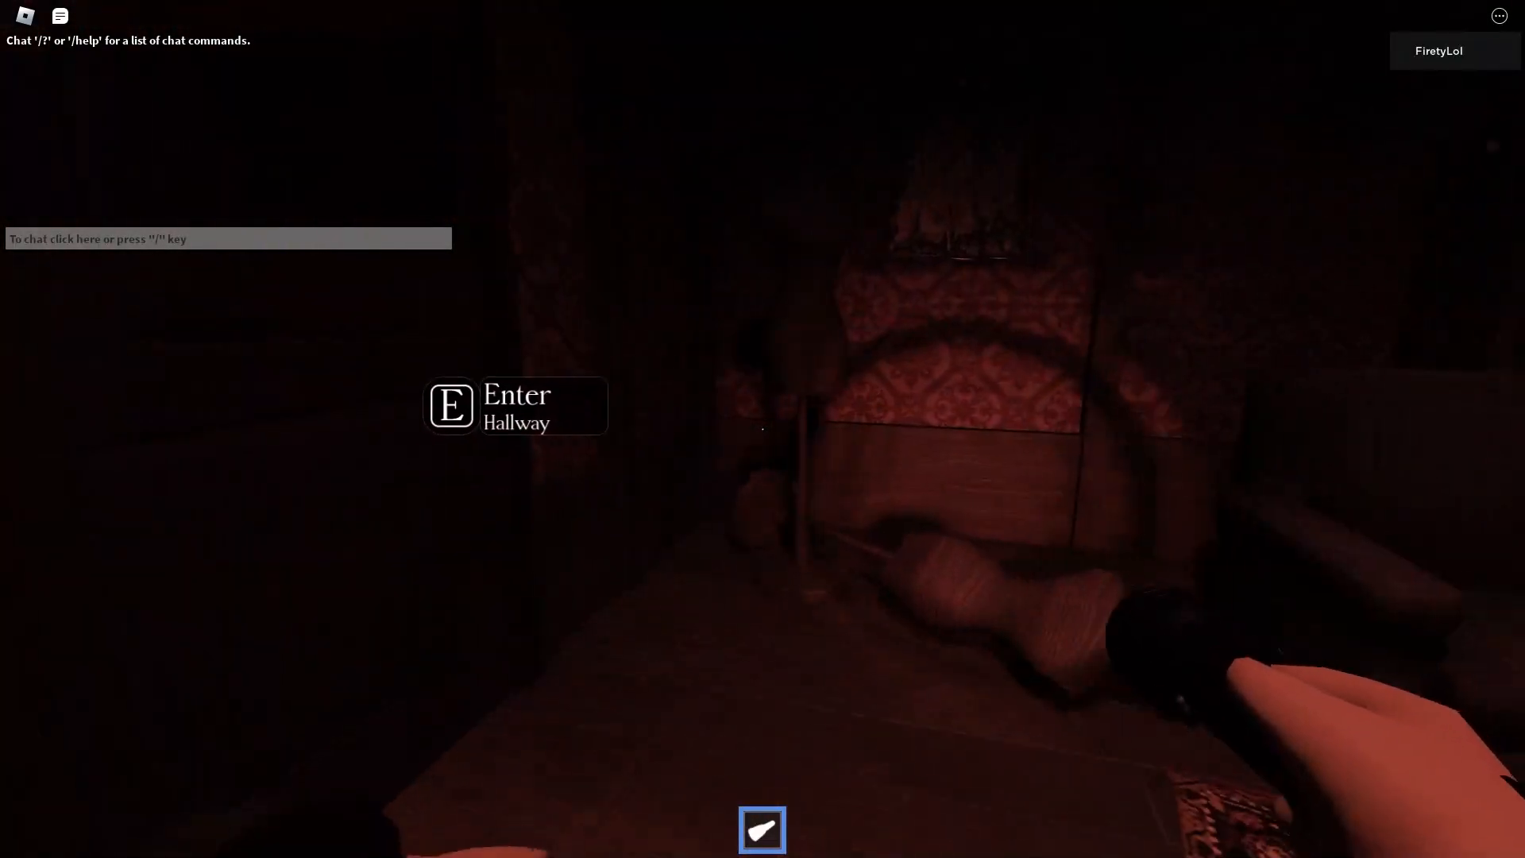
key(e)
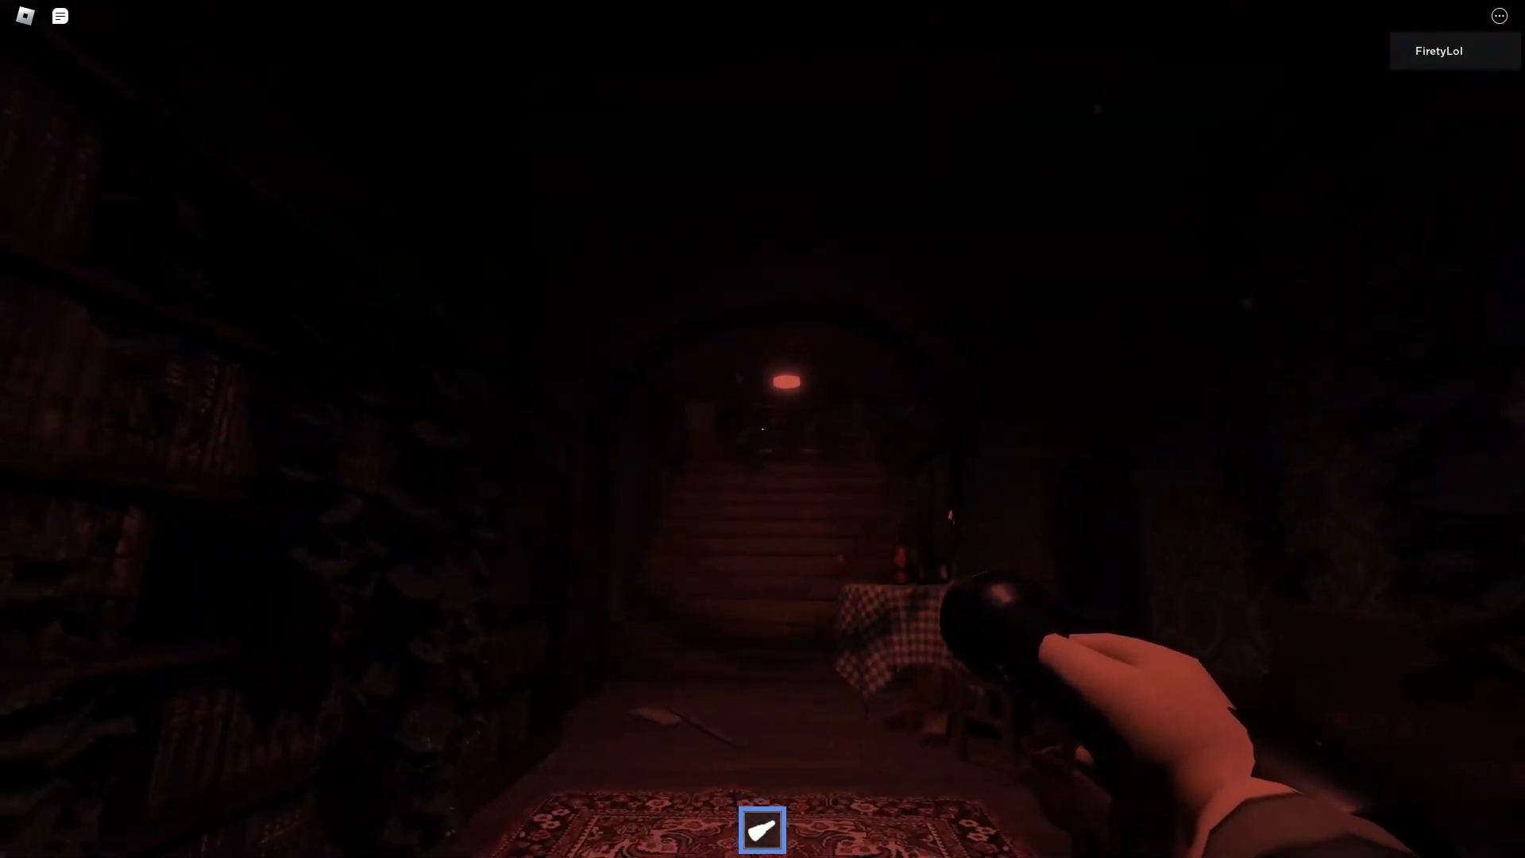
mouse_move(762, 429)
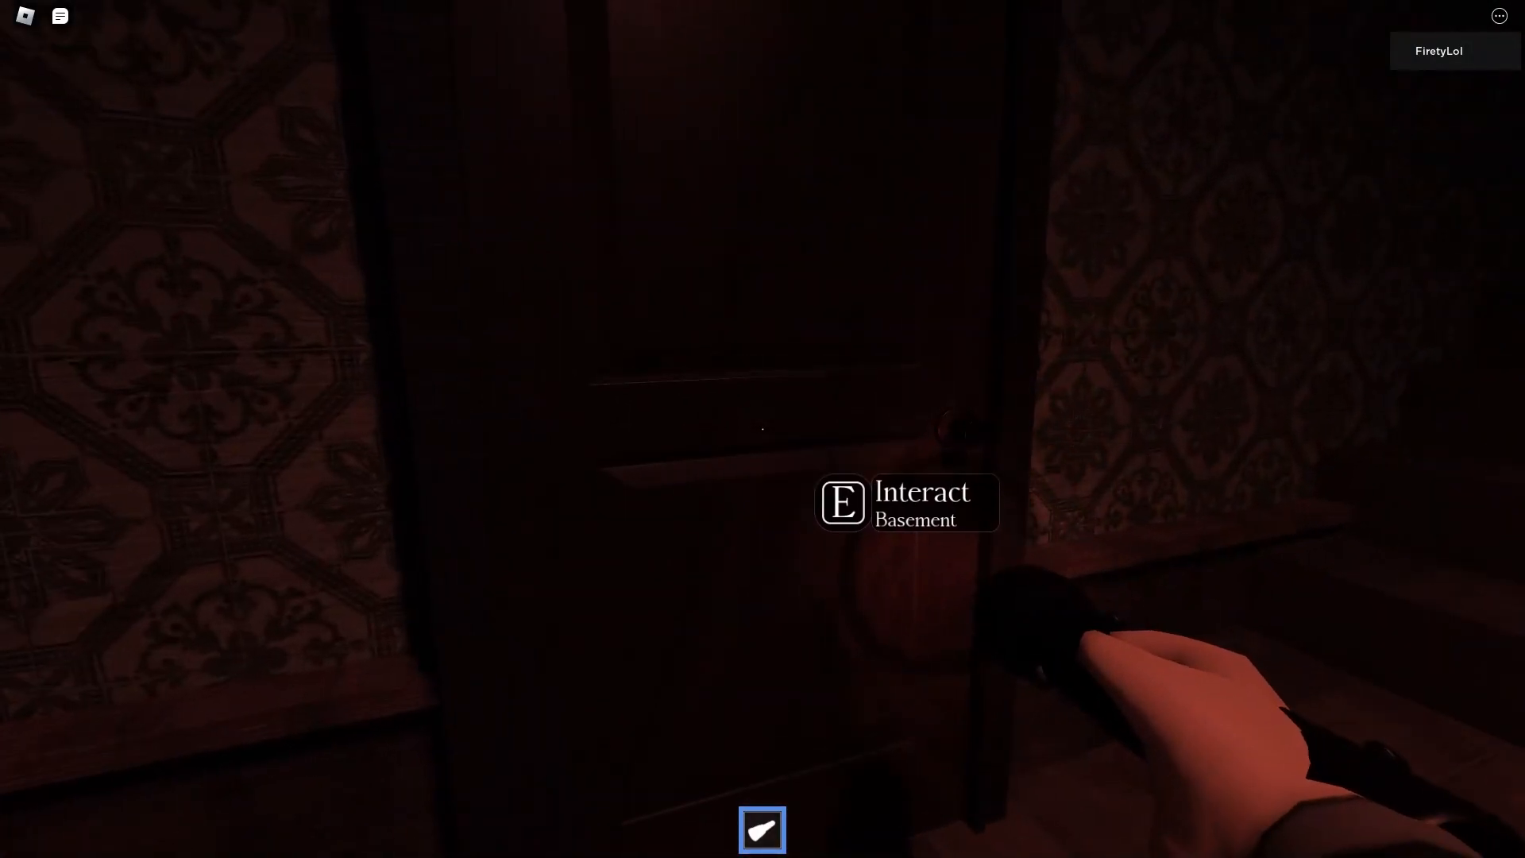
key(e)
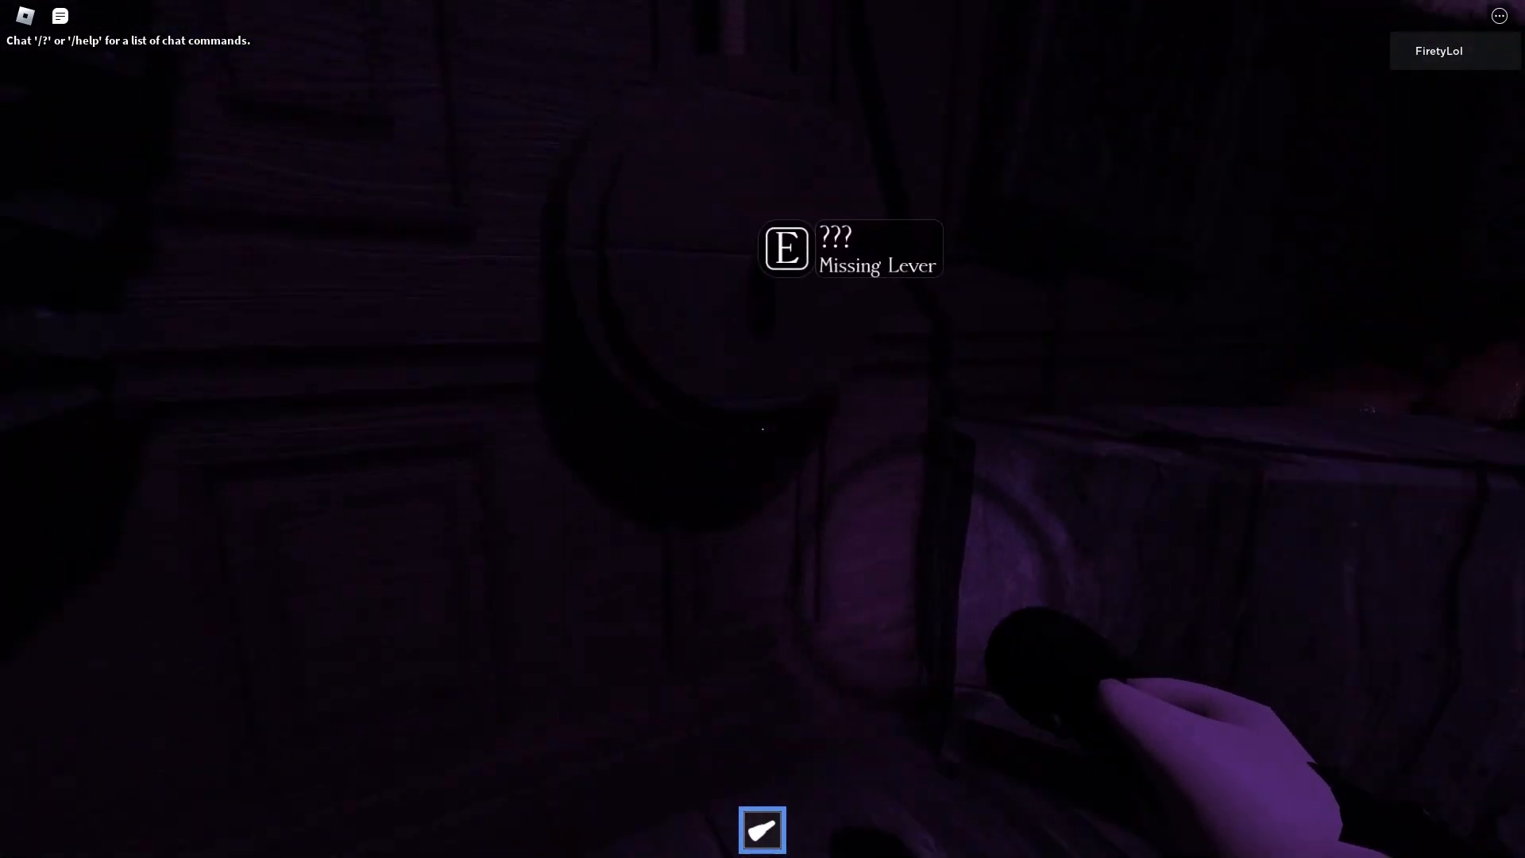
- Inspect the Missing Lever spot to learn the lever is somewhere in the hallway
key(e)
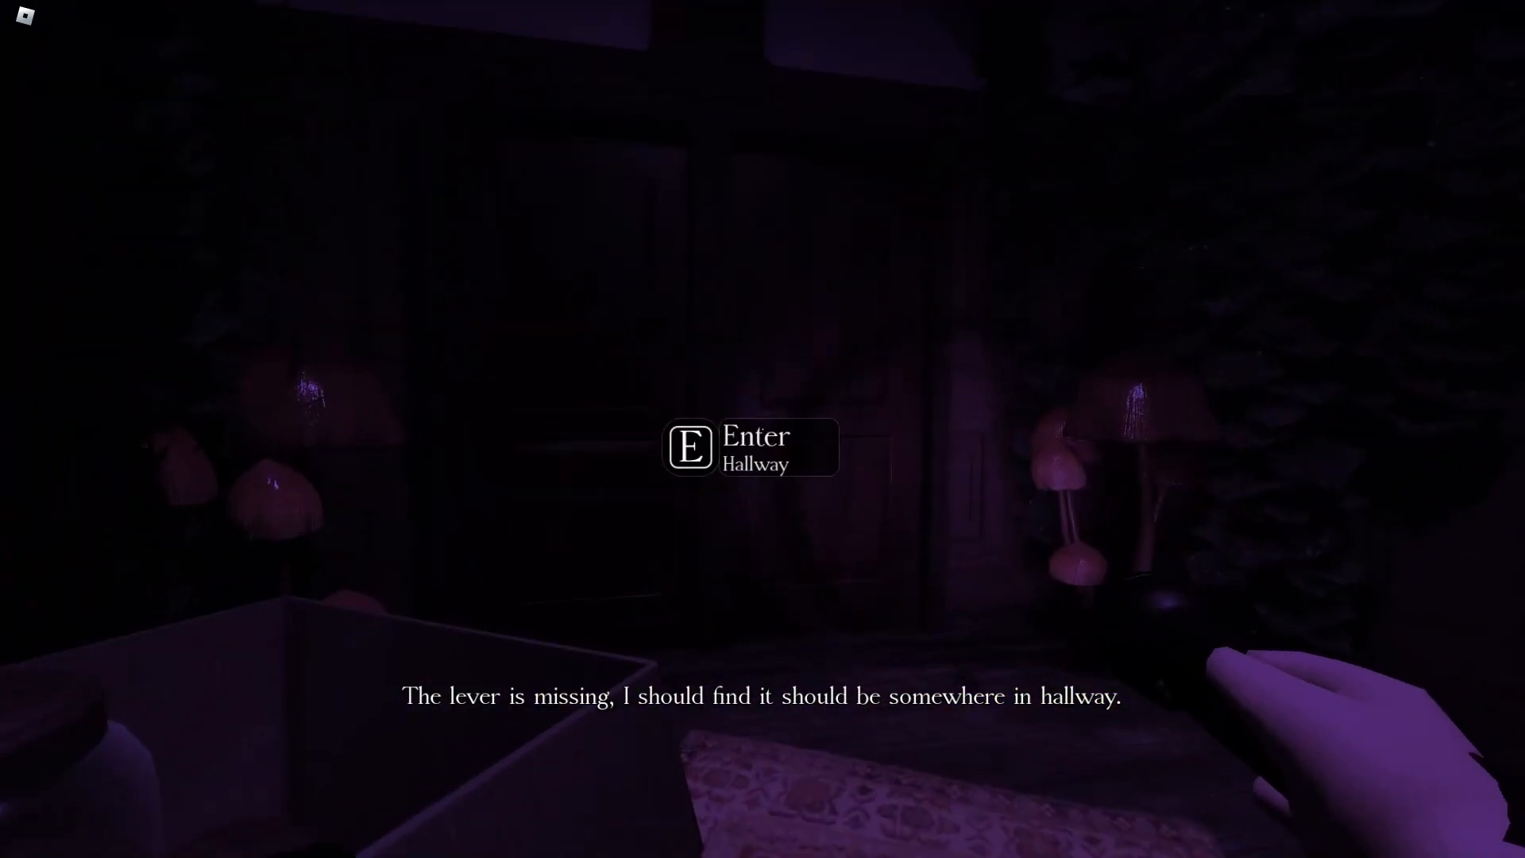
- Enter the hallway and pick up the Key, unlocking the door
key(e)
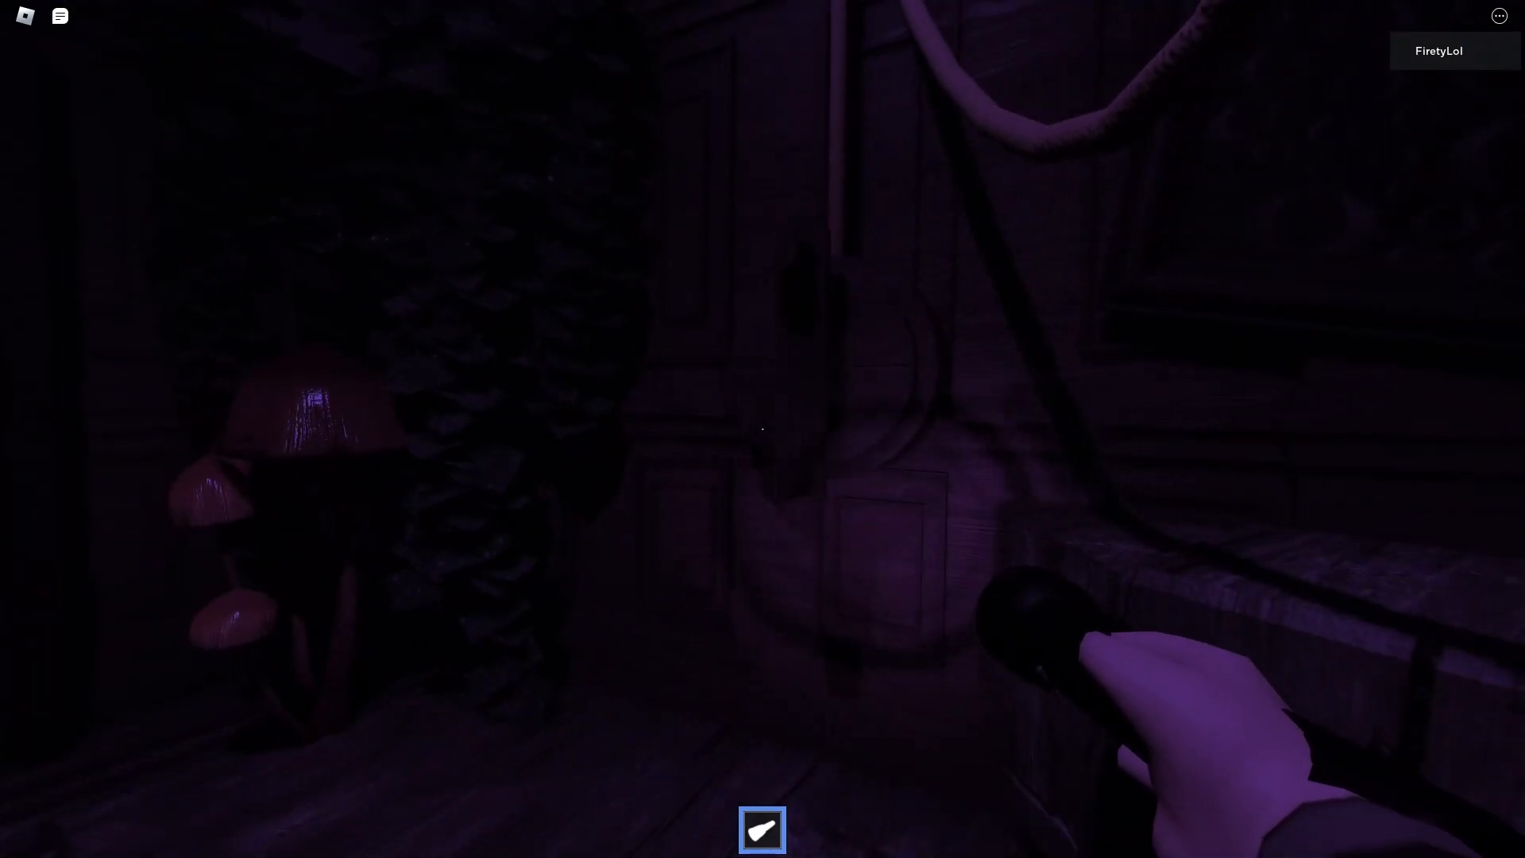
mouse_move(763, 429)
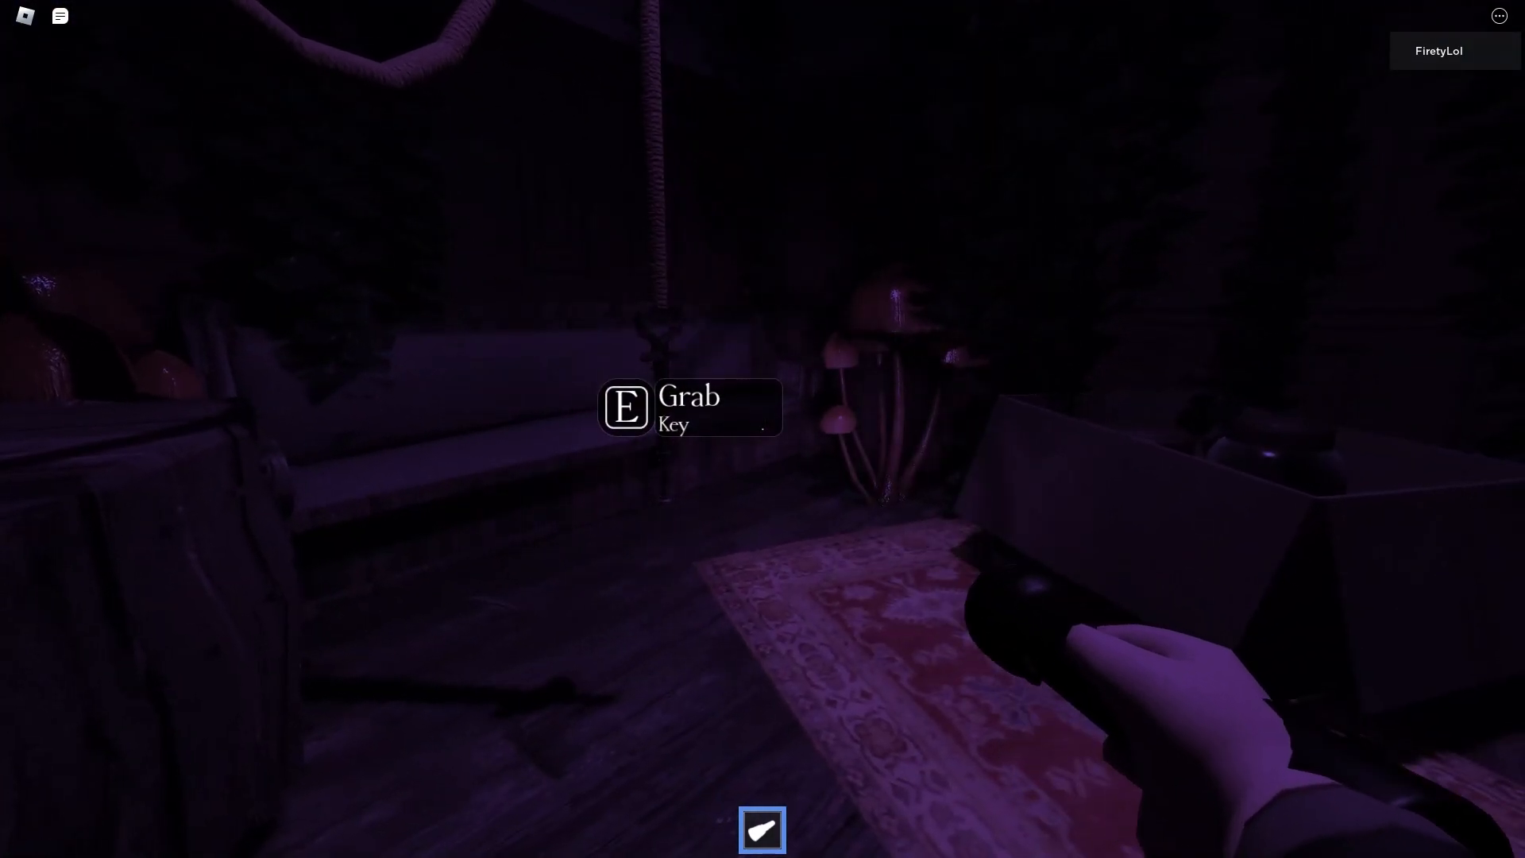
key(e)
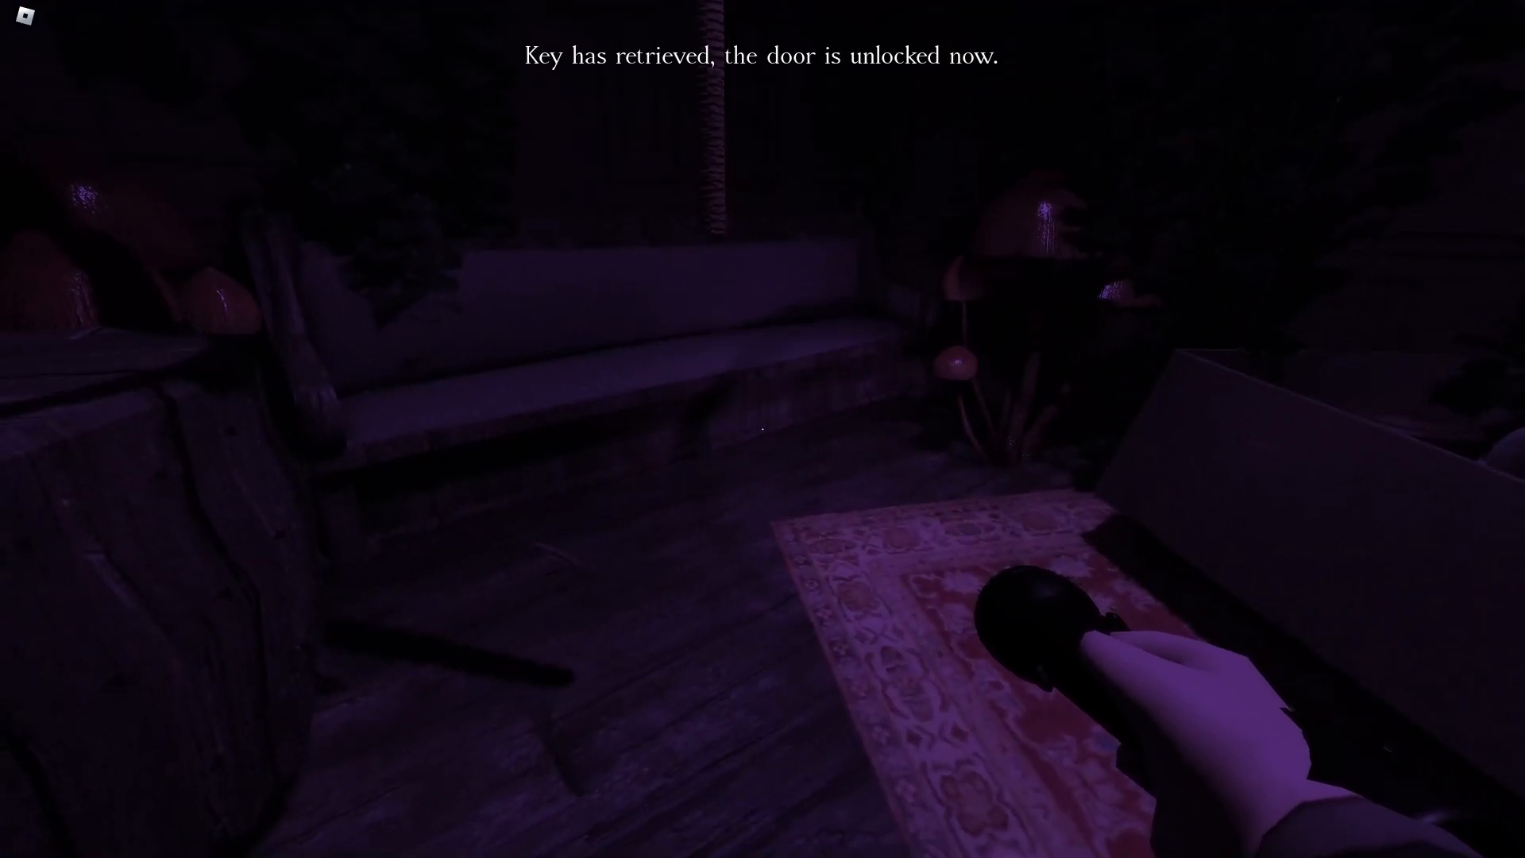